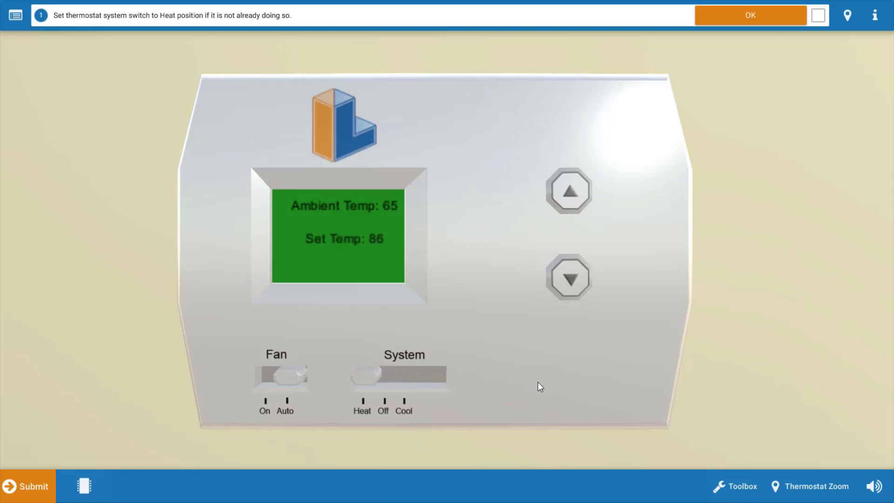
mouse_move(767, 242)
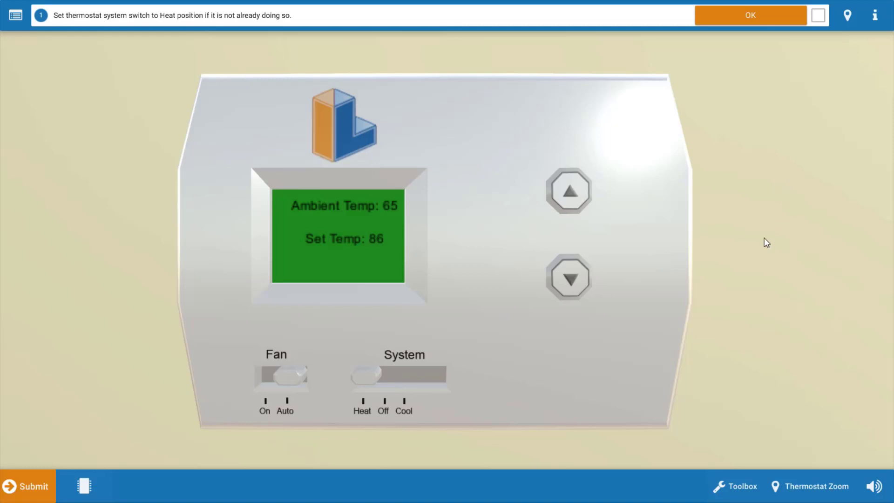
mouse_move(779, 47)
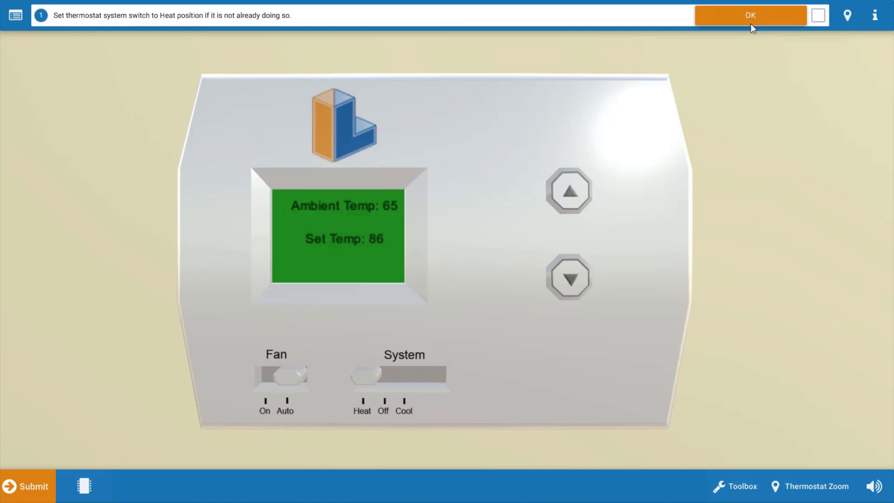
Confirm the thermostat is on Heat at 86 and advance to the cover-removal step
left_click(750, 16)
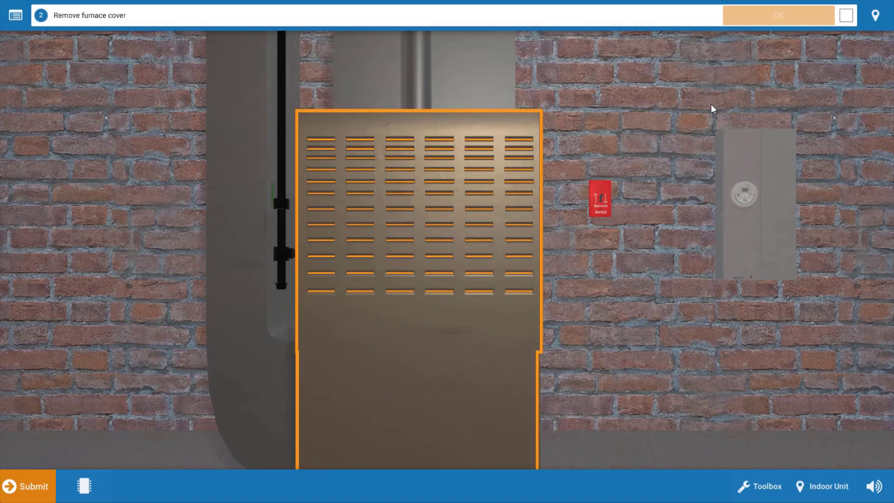
mouse_move(686, 258)
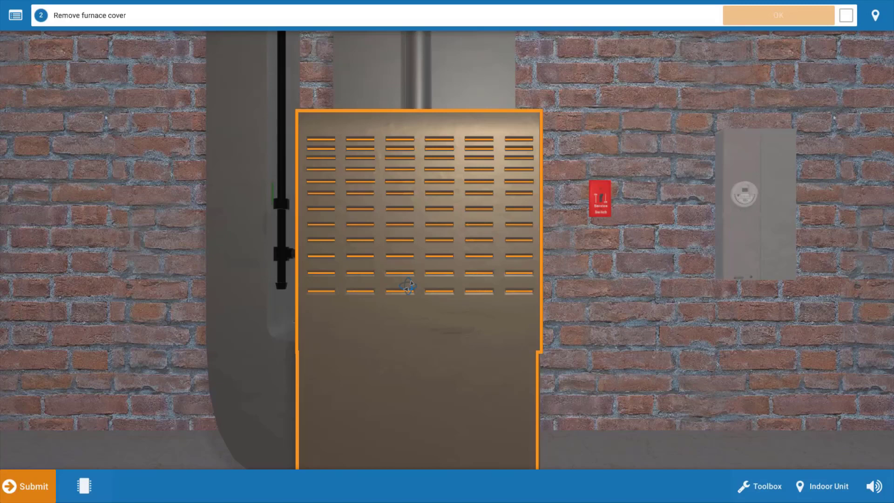
Remove the furnace cover to expose the burner assembly, wiring and control board
left_click(417, 285)
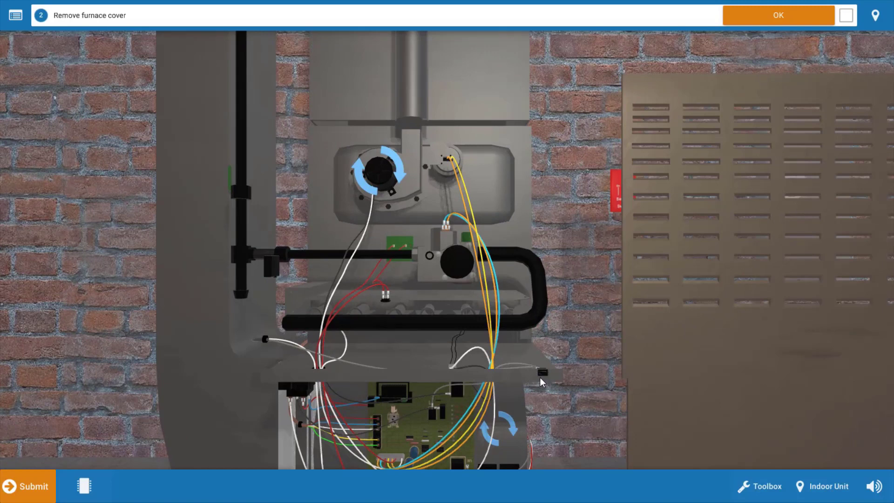
mouse_move(557, 381)
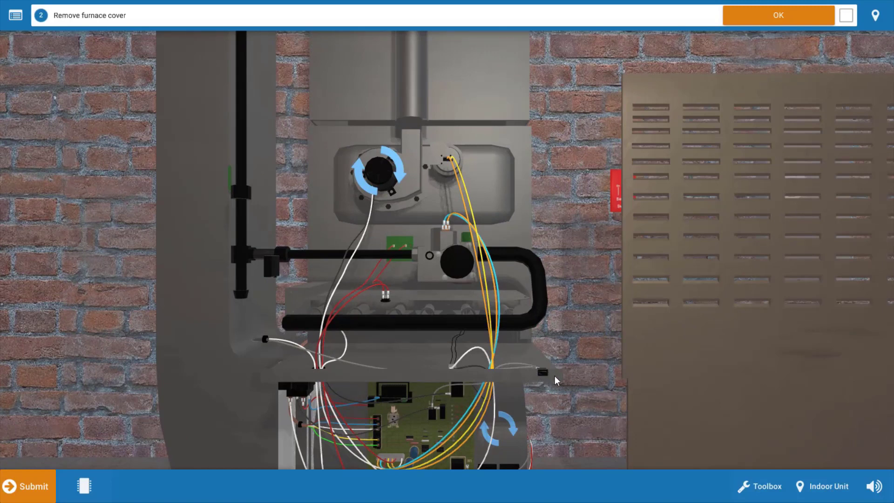
mouse_move(556, 376)
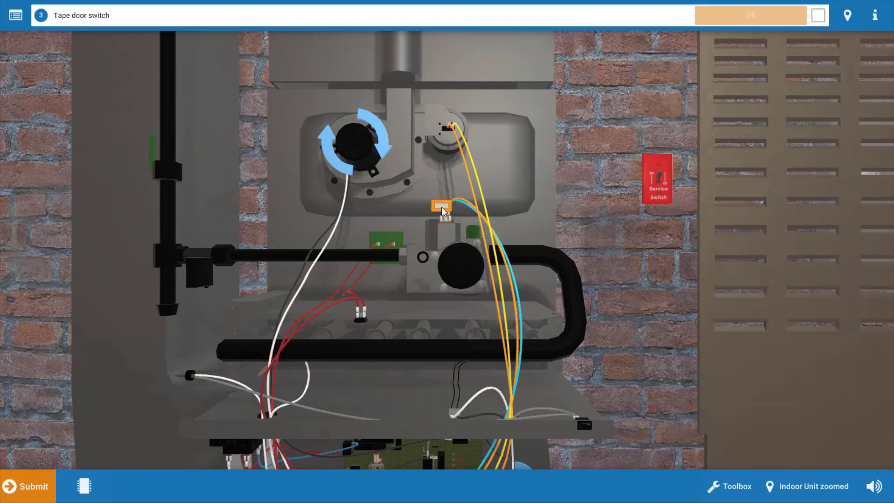
Tape the door switch and answer Yes that the inducer fan motor is running
left_click(442, 208)
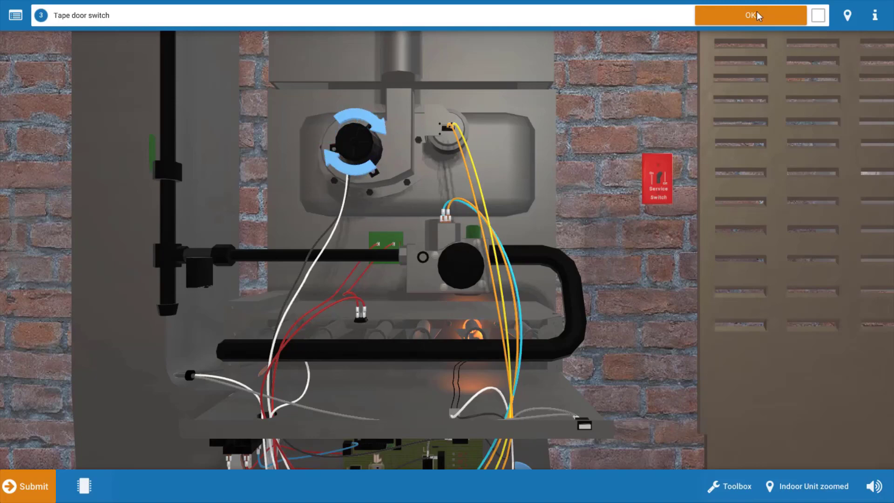
left_click(751, 16)
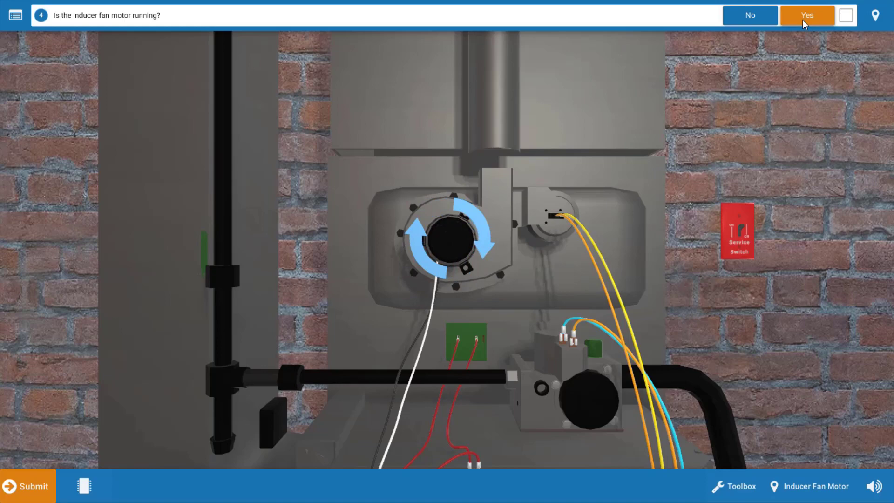
left_click(807, 15)
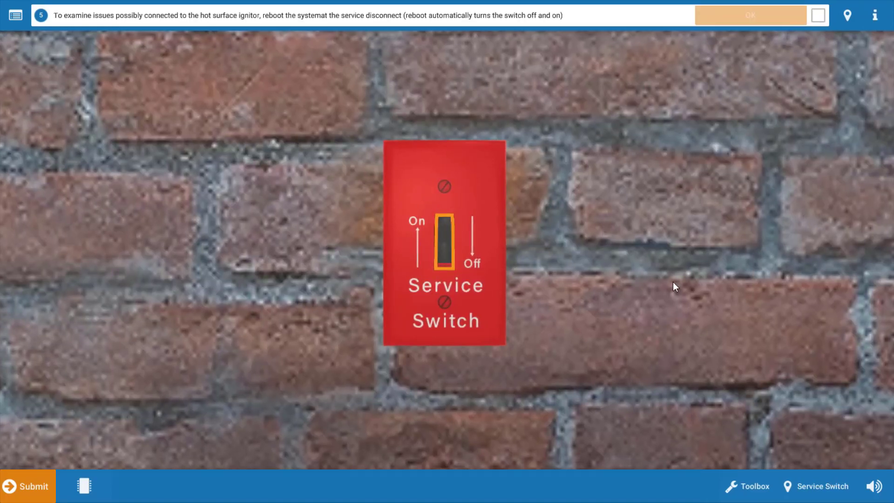
mouse_move(589, 311)
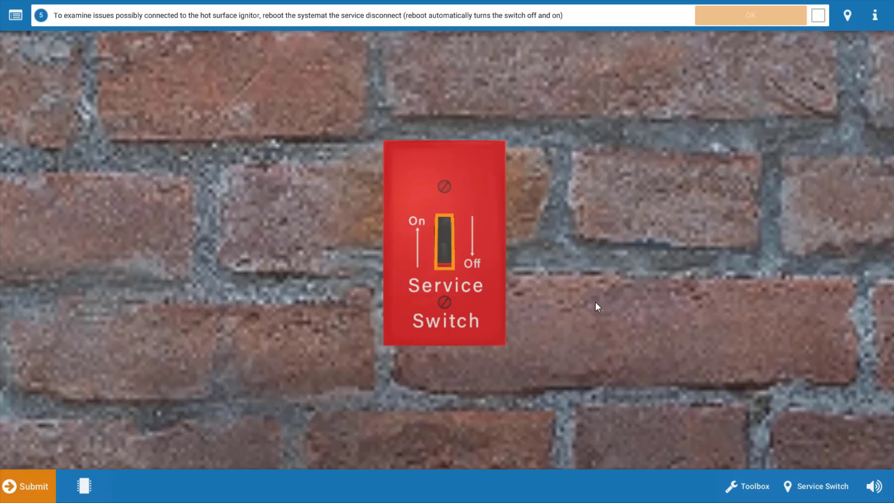
mouse_move(639, 358)
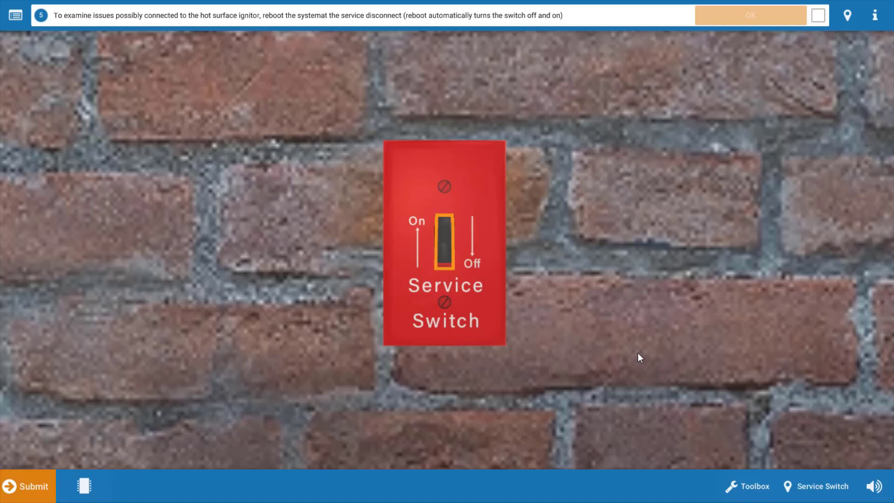
mouse_move(637, 359)
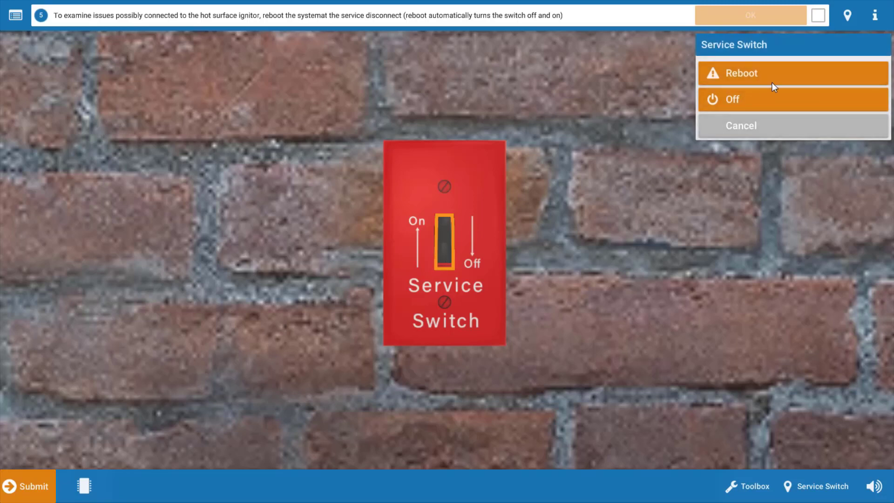
Reboot the system at the service disconnect and confirm, reaching the ignitor-glow check
left_click(742, 72)
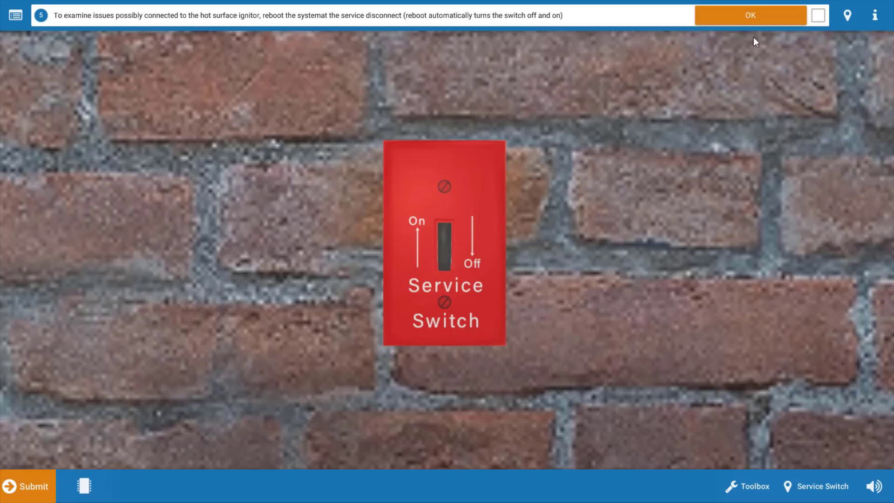
left_click(749, 15)
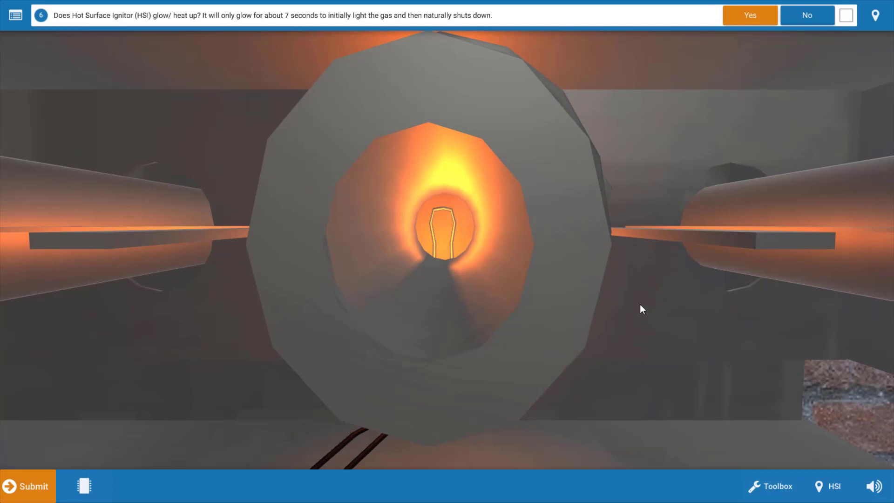
mouse_move(735, 62)
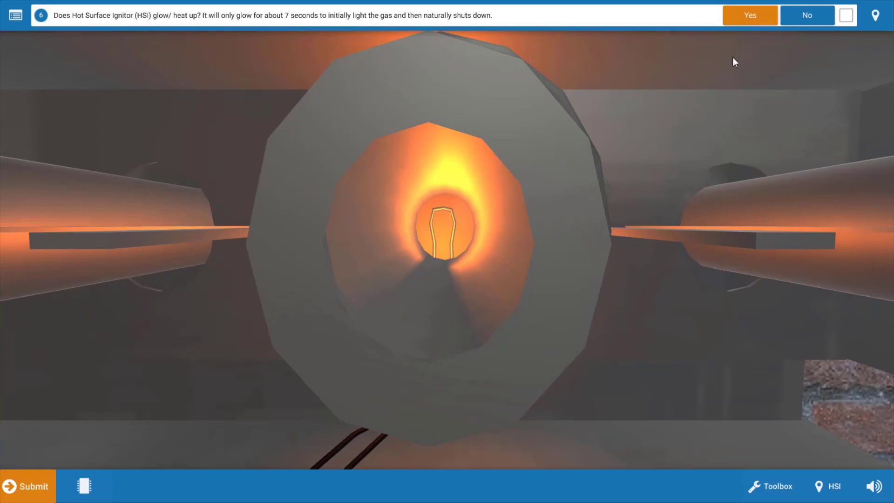
Answer Yes that the hot surface ignitor glows and Yes that the burners light
left_click(748, 14)
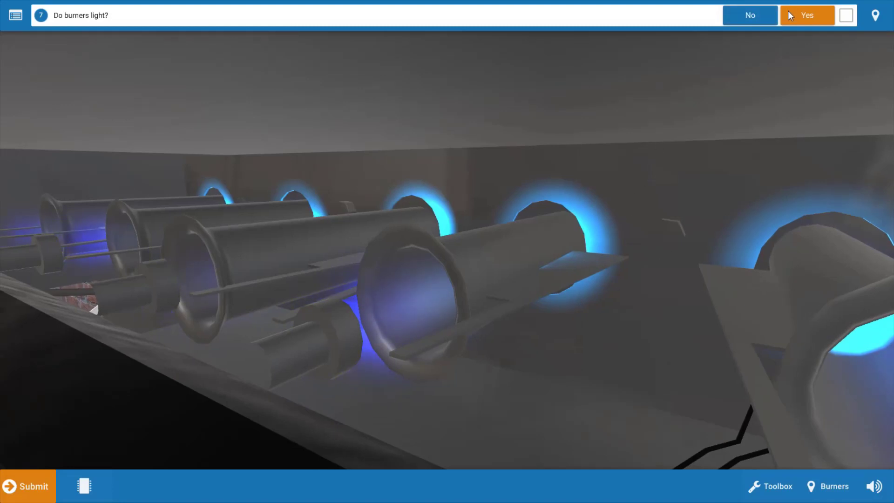
mouse_move(807, 22)
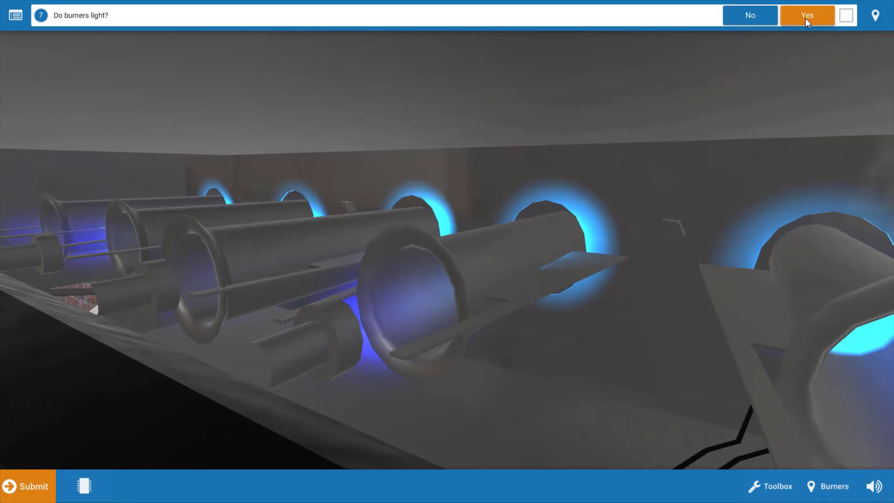
left_click(806, 15)
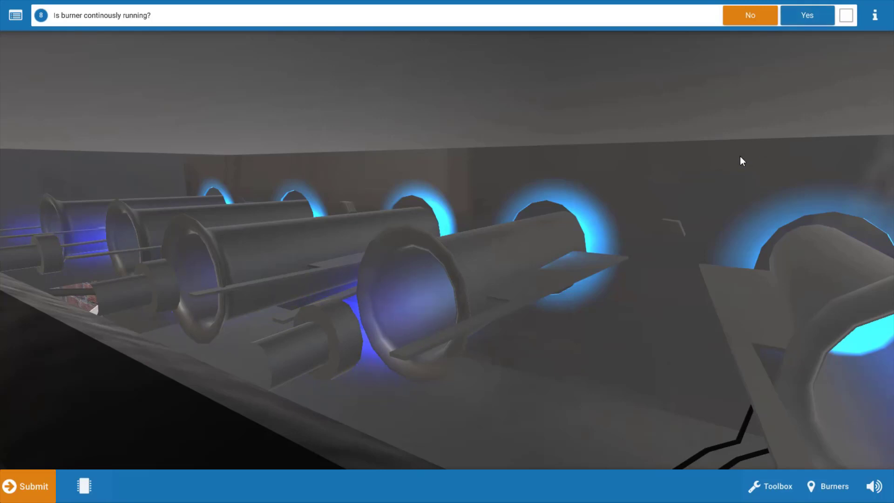
mouse_move(742, 169)
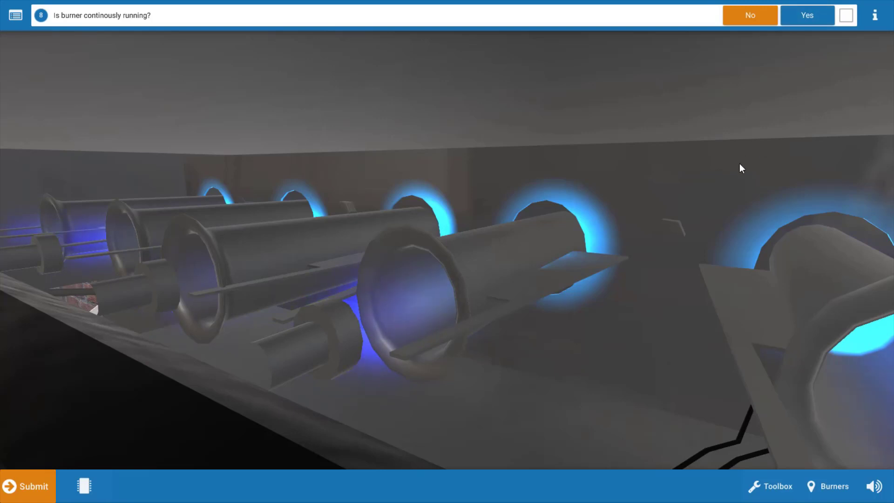
mouse_move(578, 393)
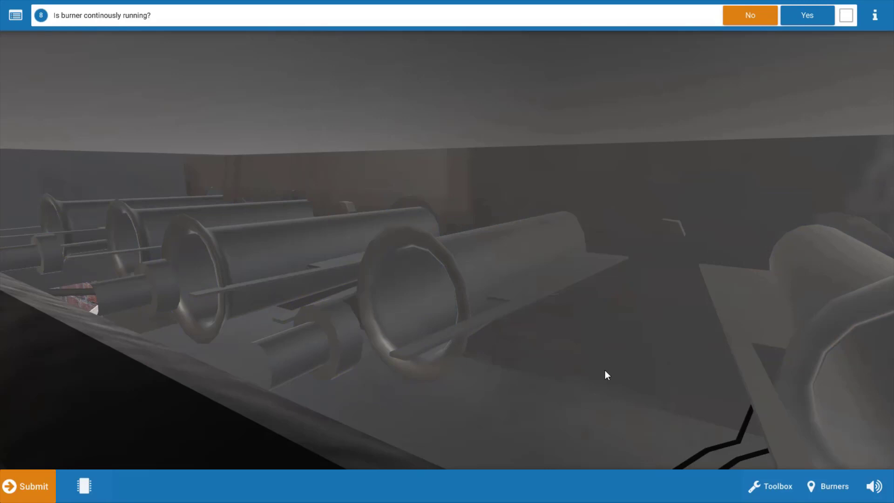
mouse_move(614, 365)
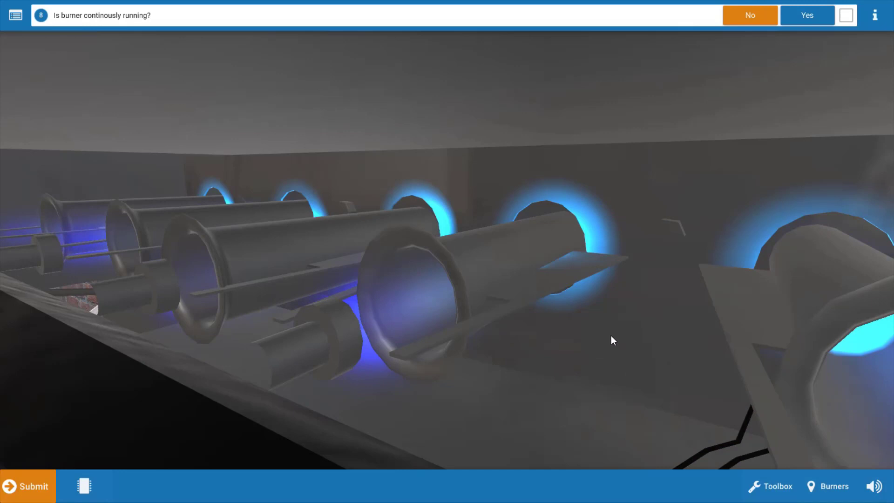
mouse_move(627, 329)
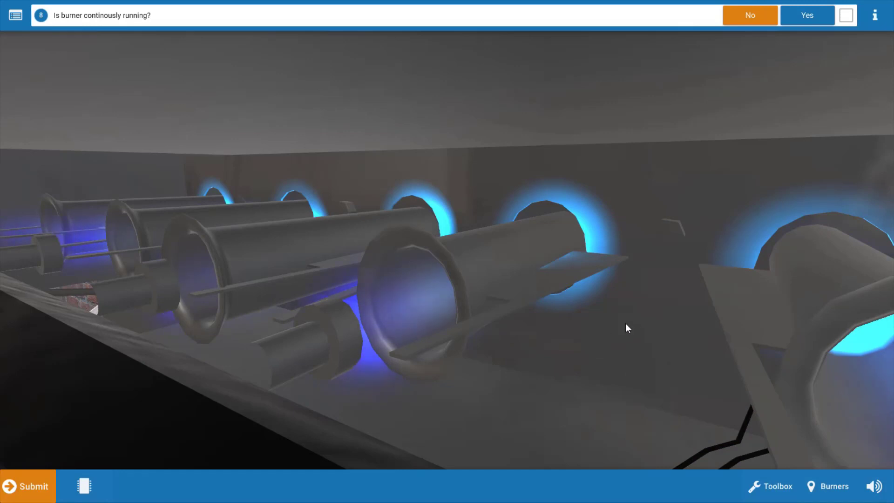
mouse_move(623, 342)
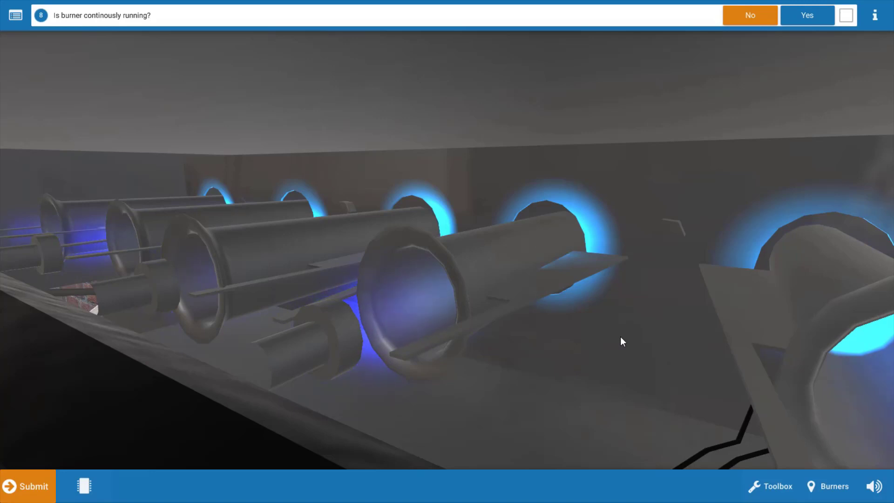
mouse_move(750, 16)
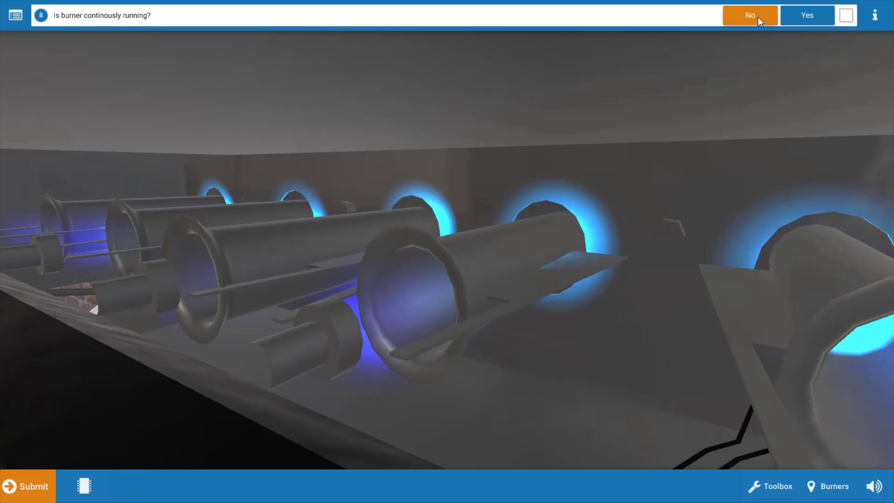
Answer No to continuous burner running and Yes to burners running 10–60 seconds
left_click(748, 14)
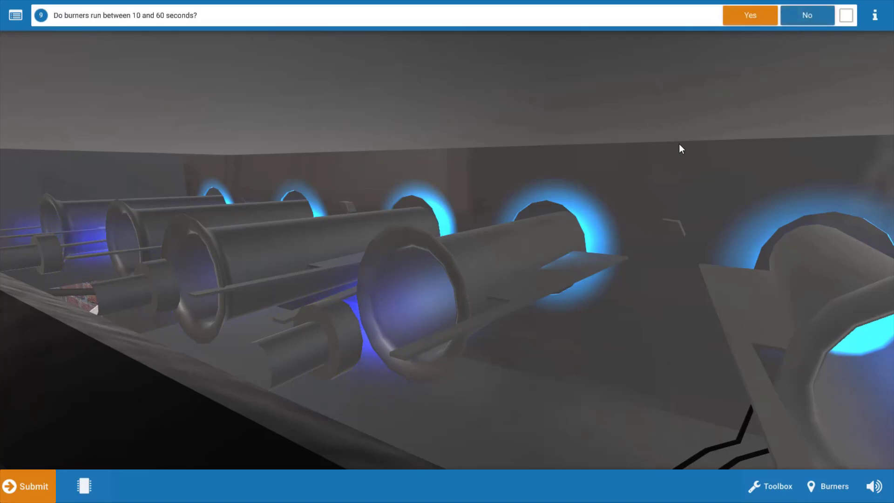
left_click(749, 16)
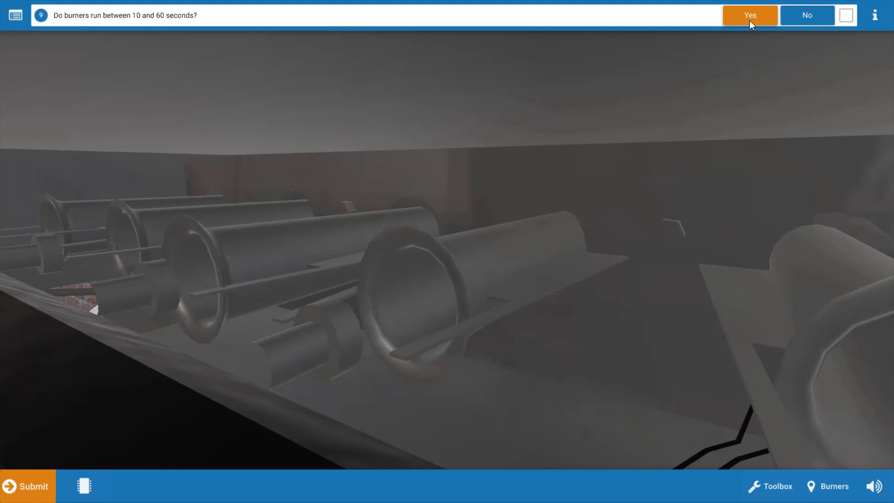
left_click(749, 16)
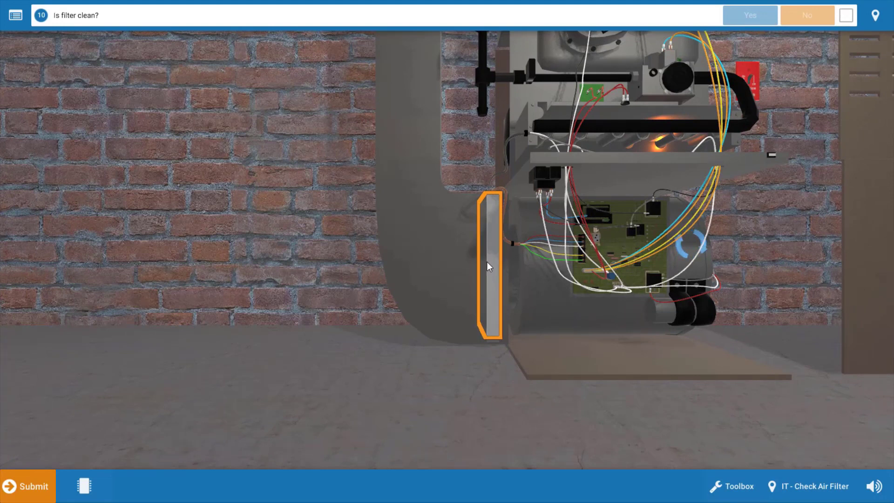
Remove the air filter from the furnace and answer No to 'Is filter clean?'
left_click(489, 266)
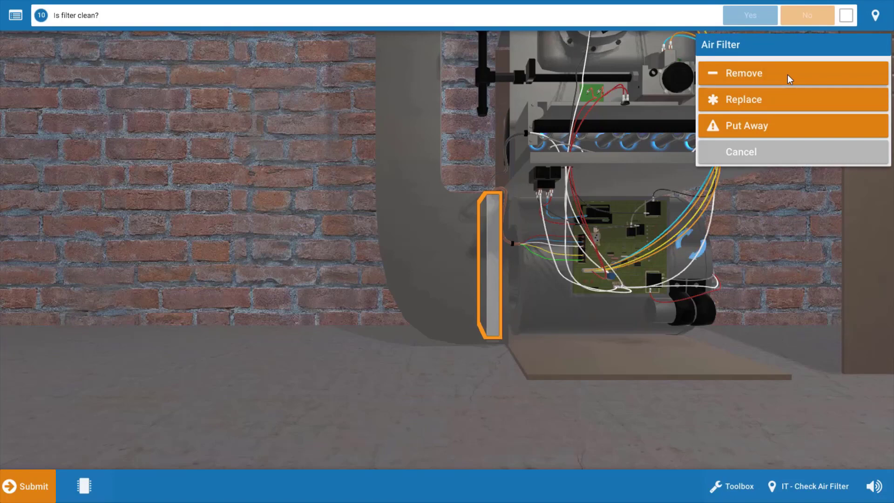
left_click(743, 72)
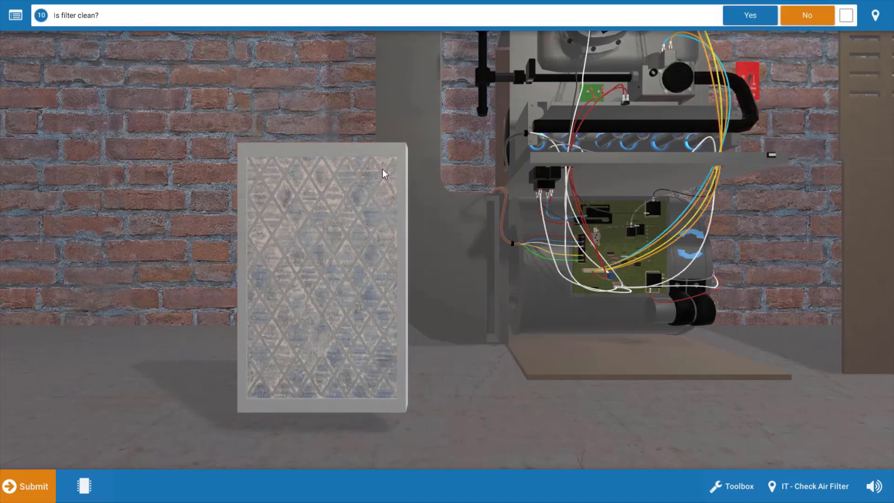
mouse_move(332, 332)
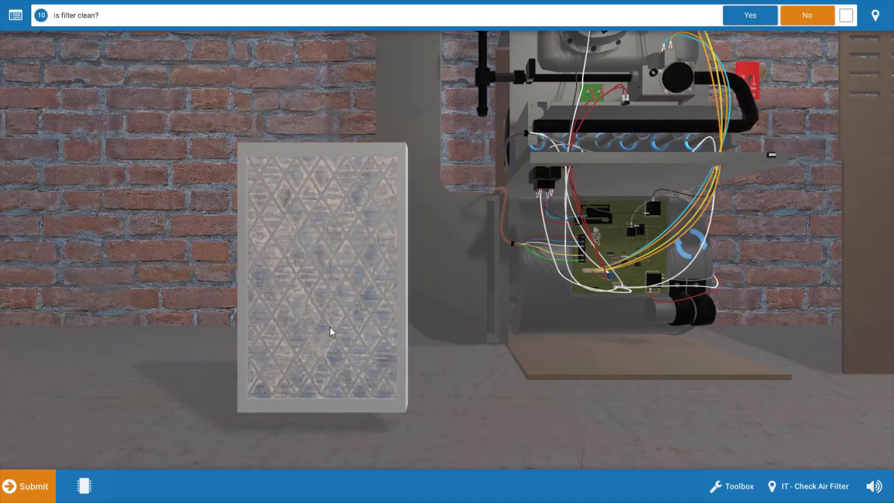
mouse_move(367, 268)
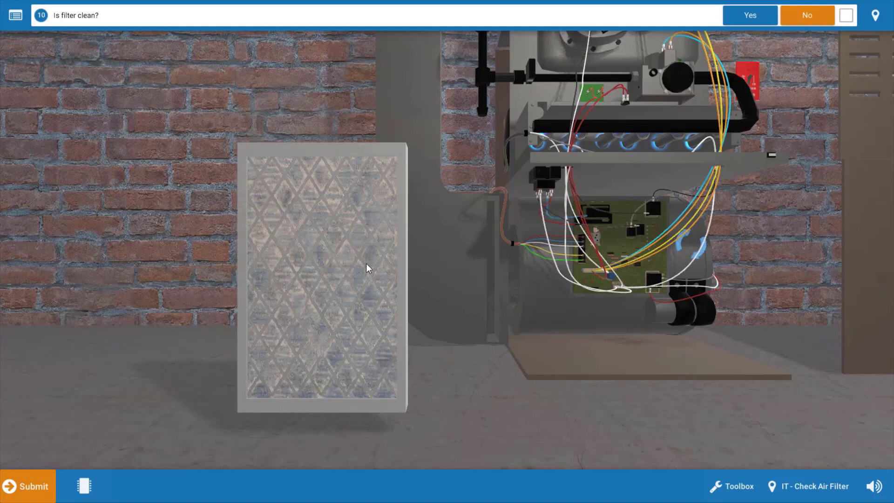
mouse_move(494, 365)
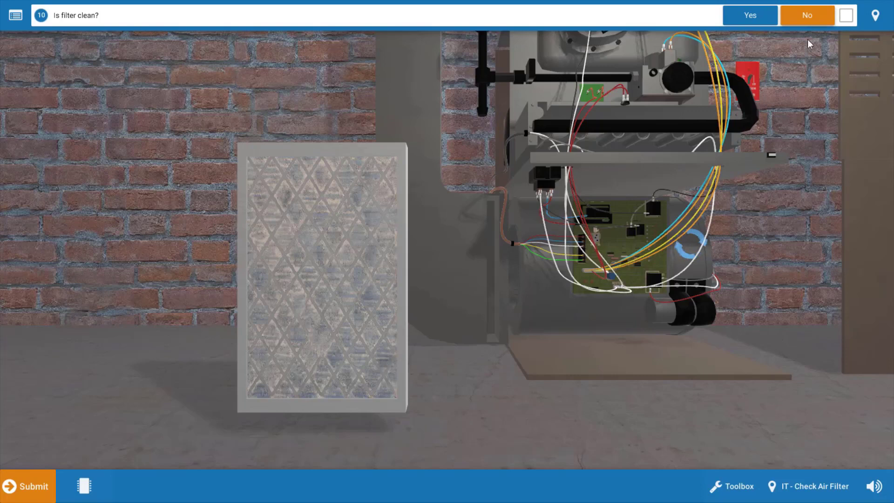
left_click(807, 15)
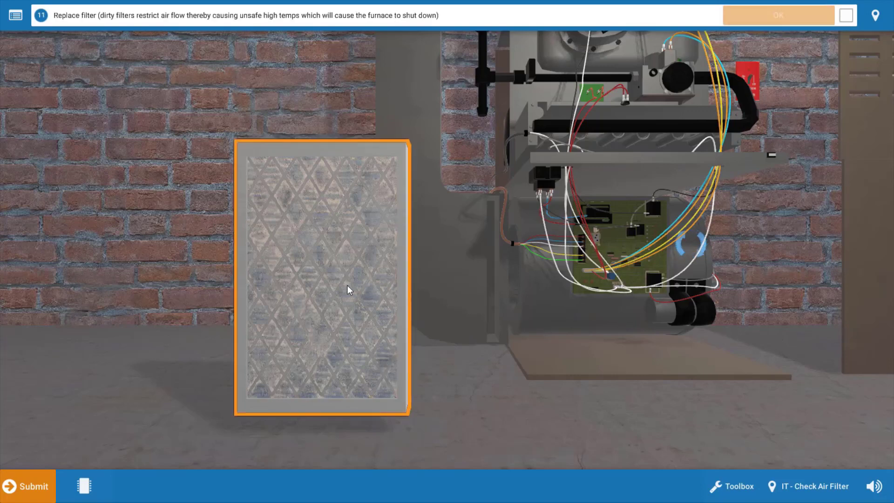
Replace the dirty air filter with a clean one and mark step 11 done
left_click(321, 278)
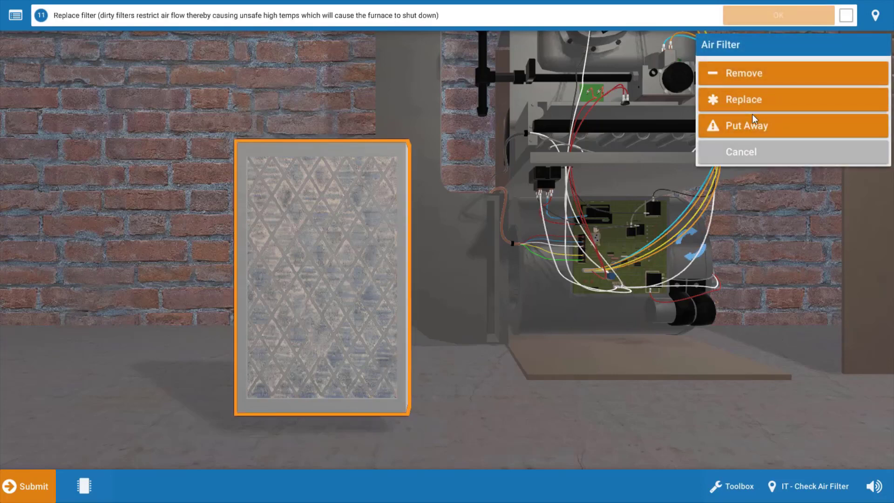
left_click(743, 100)
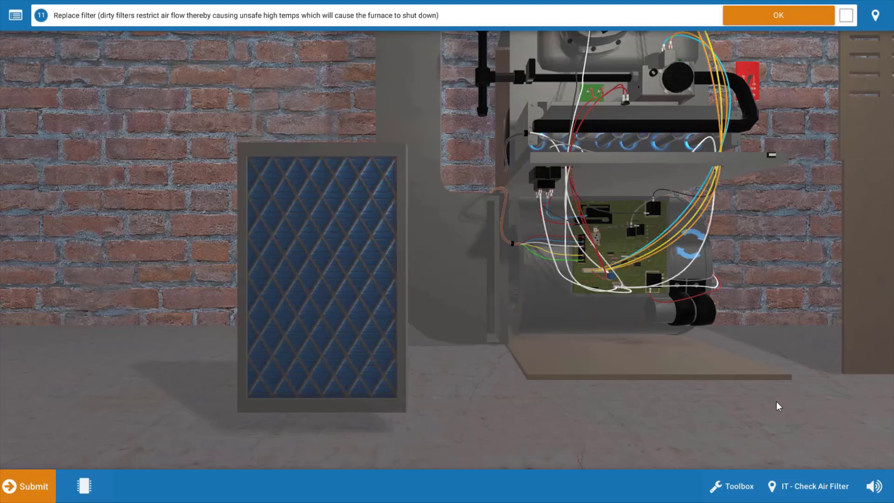
mouse_move(769, 365)
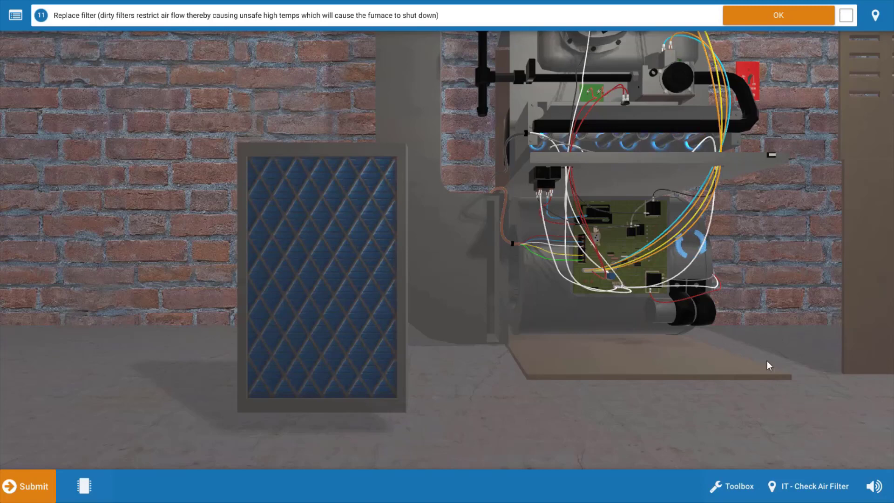
left_click(778, 15)
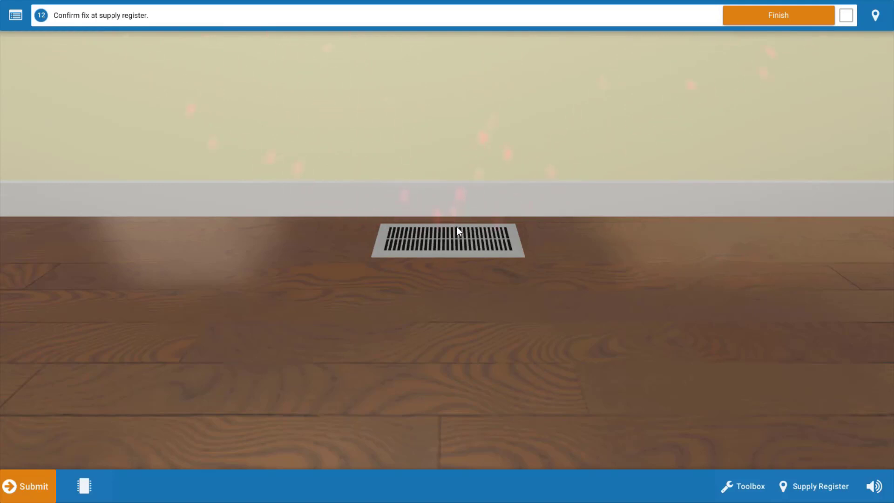
mouse_move(446, 405)
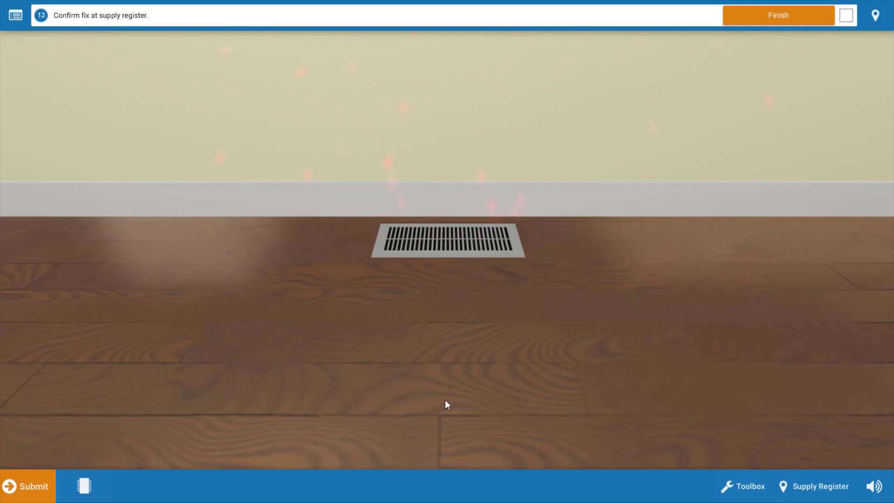
mouse_move(504, 402)
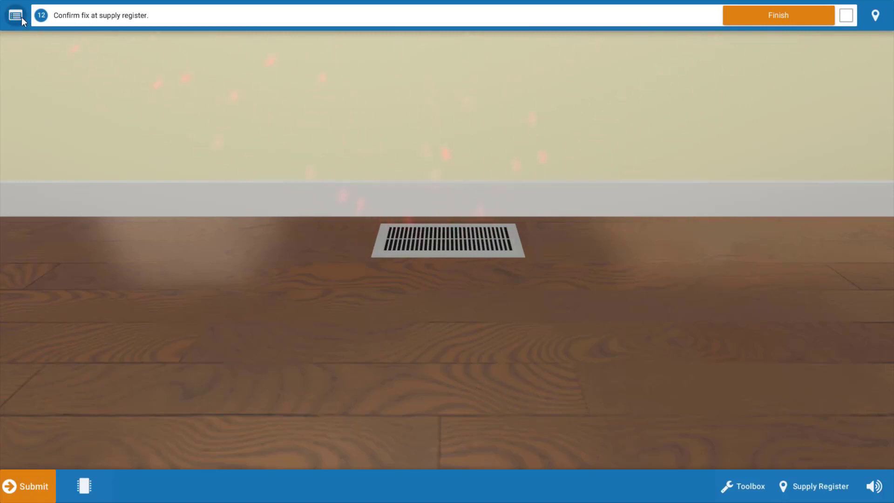
Show the procedure guide checklist with eleven steps checked, 11 correct and none wrong
left_click(16, 15)
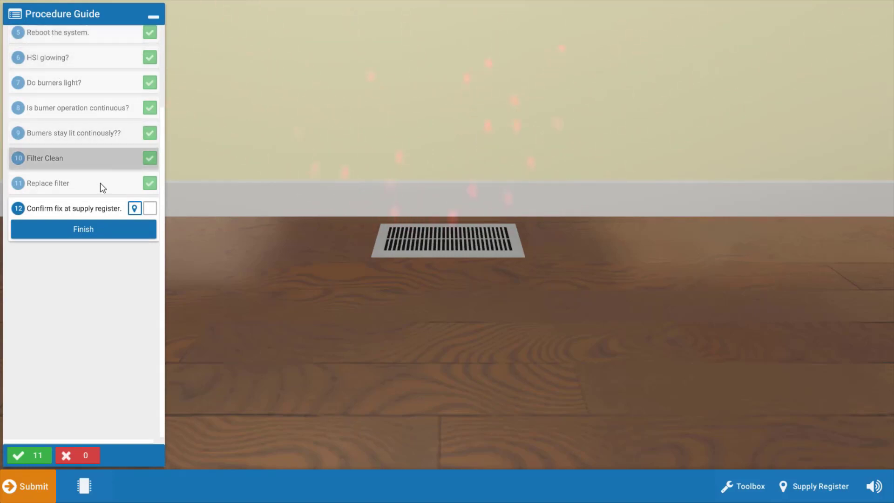
mouse_move(319, 129)
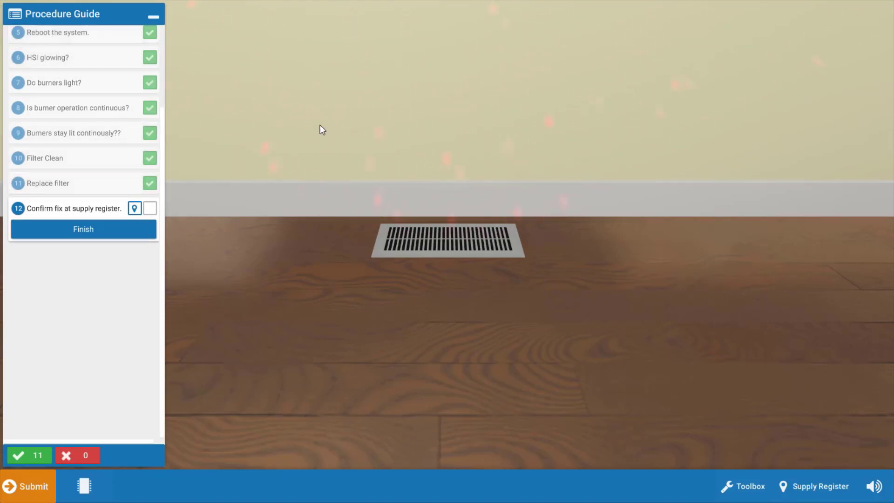